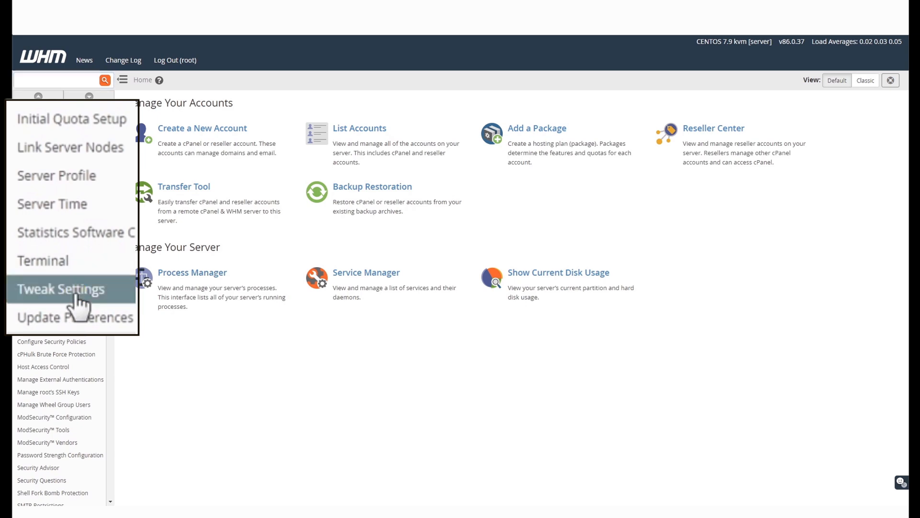
Show the Notifications category of the server's Tweak Settings
click(57, 289)
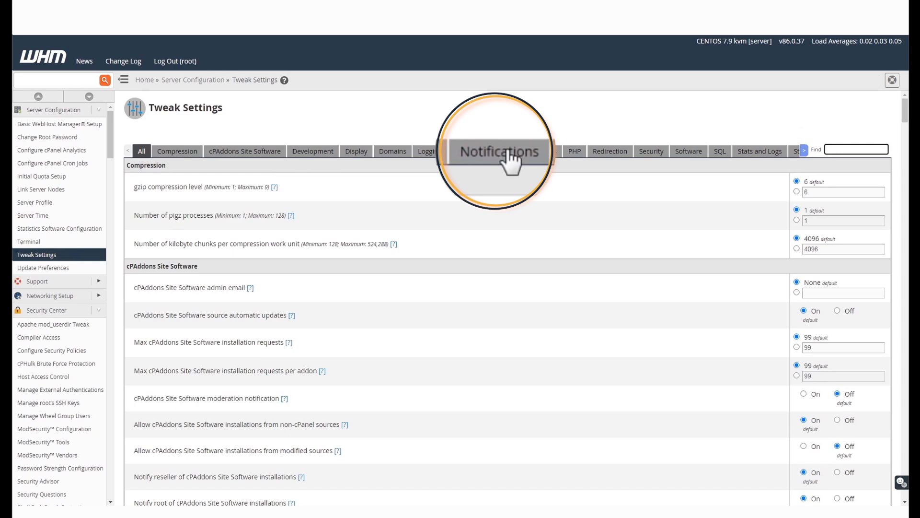
click(497, 150)
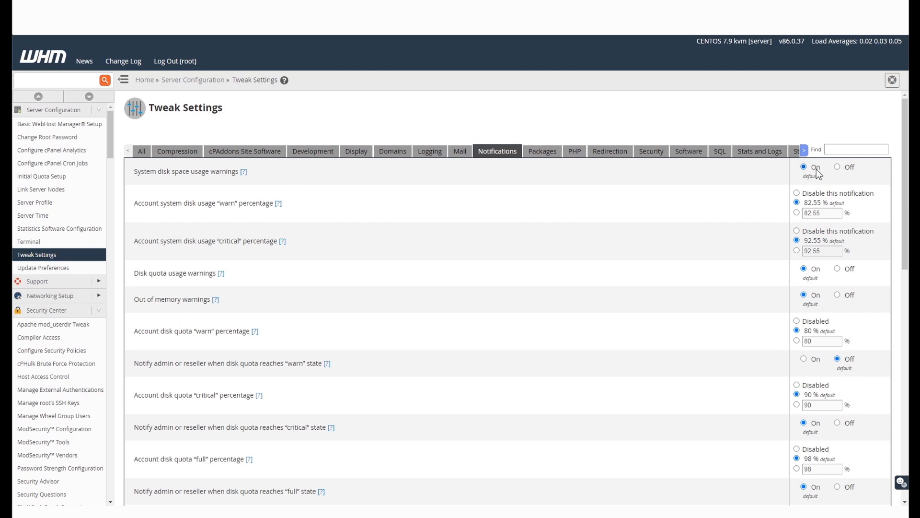
mouse_move(800, 182)
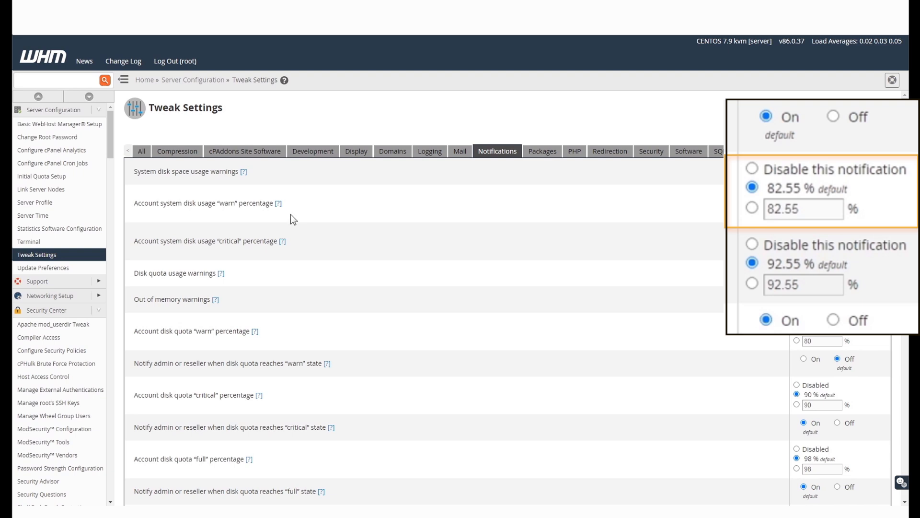
mouse_move(708, 212)
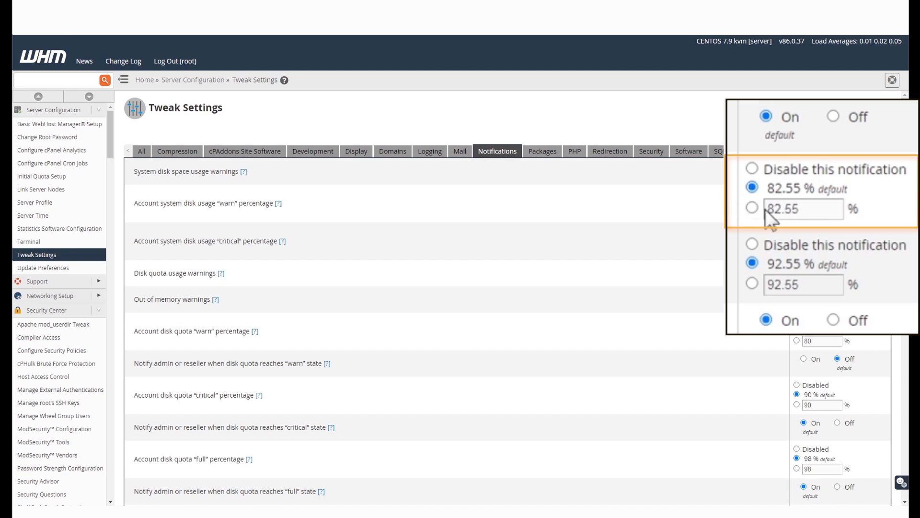
Enter a custom warn percentage of 75 for account system disk usage
text(75)
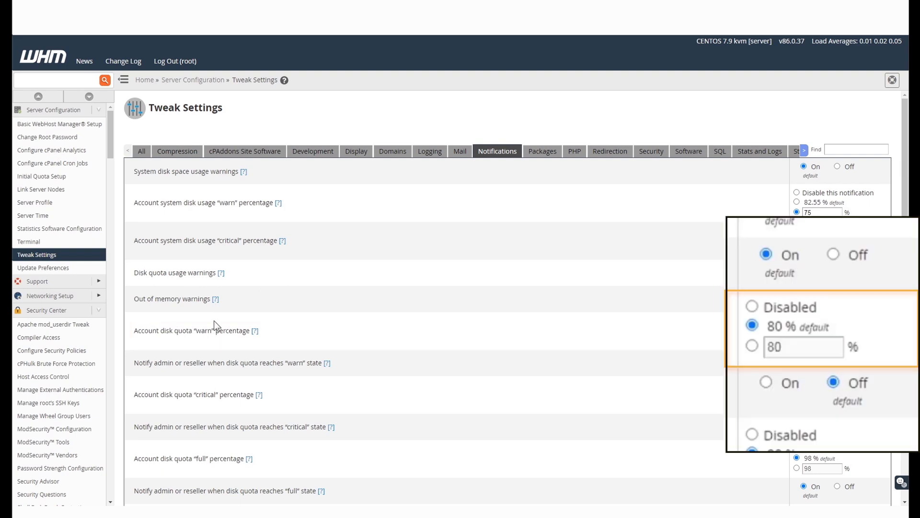
mouse_move(316, 339)
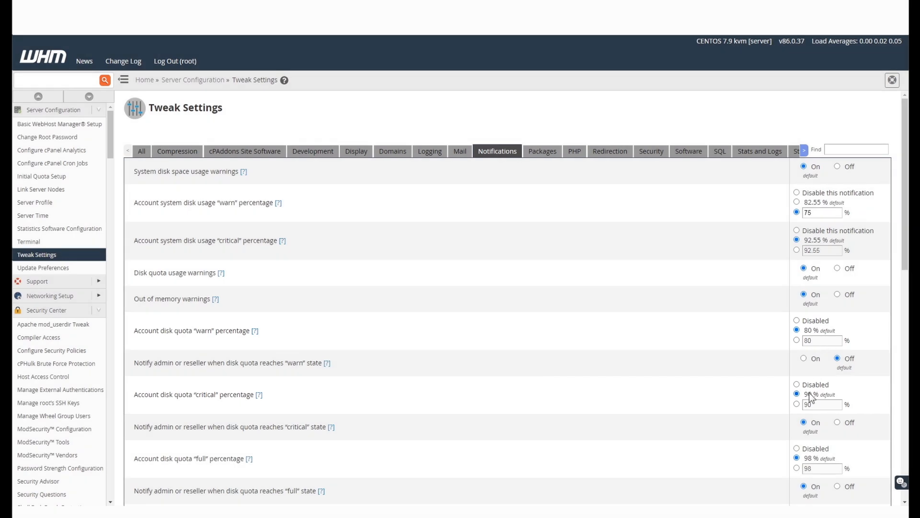
Save the settings, updating the disk usage warn percentage from 82.55 to 75
scroll(down, 3)
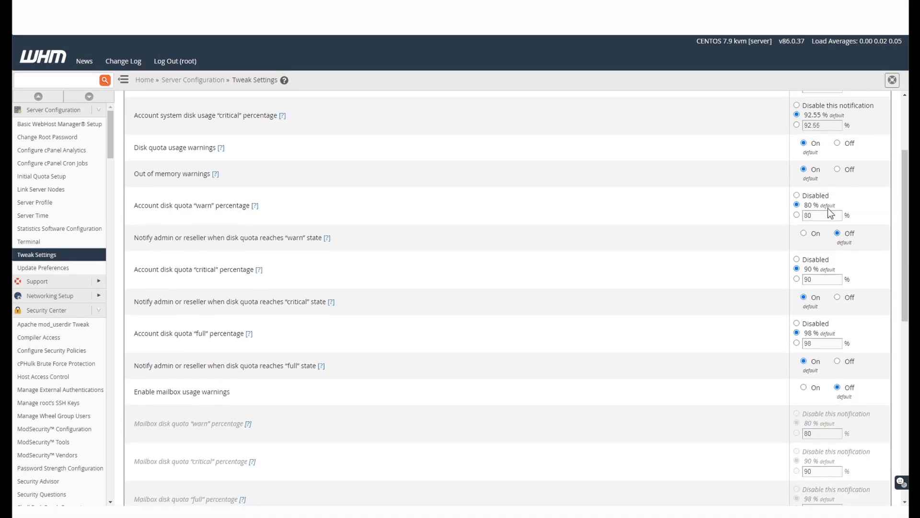
scroll(down, 3)
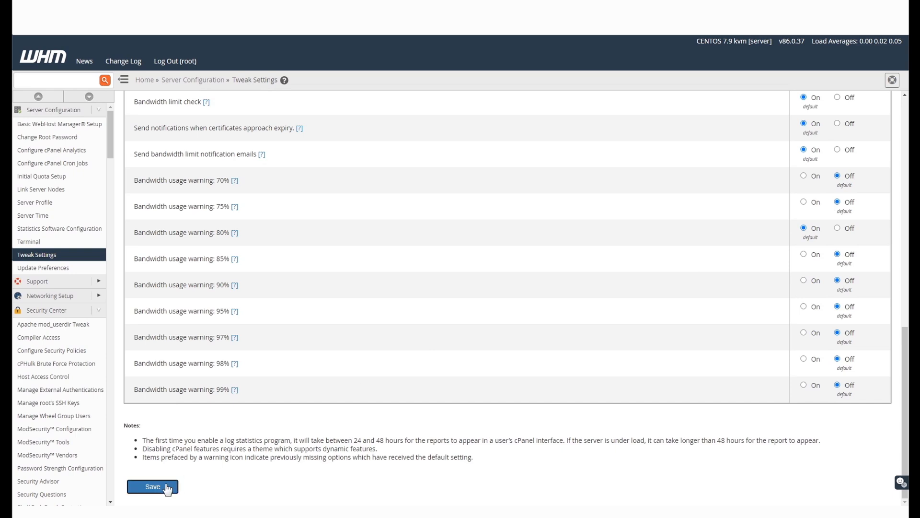
click(153, 486)
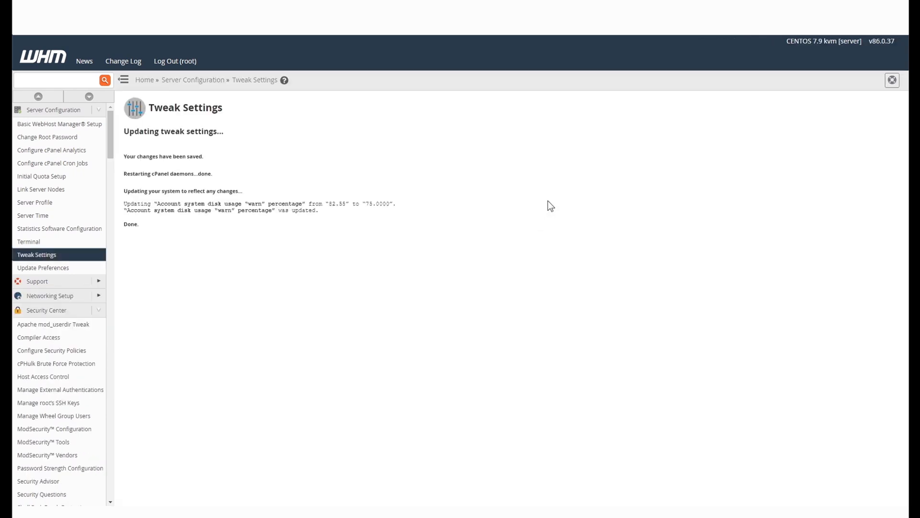